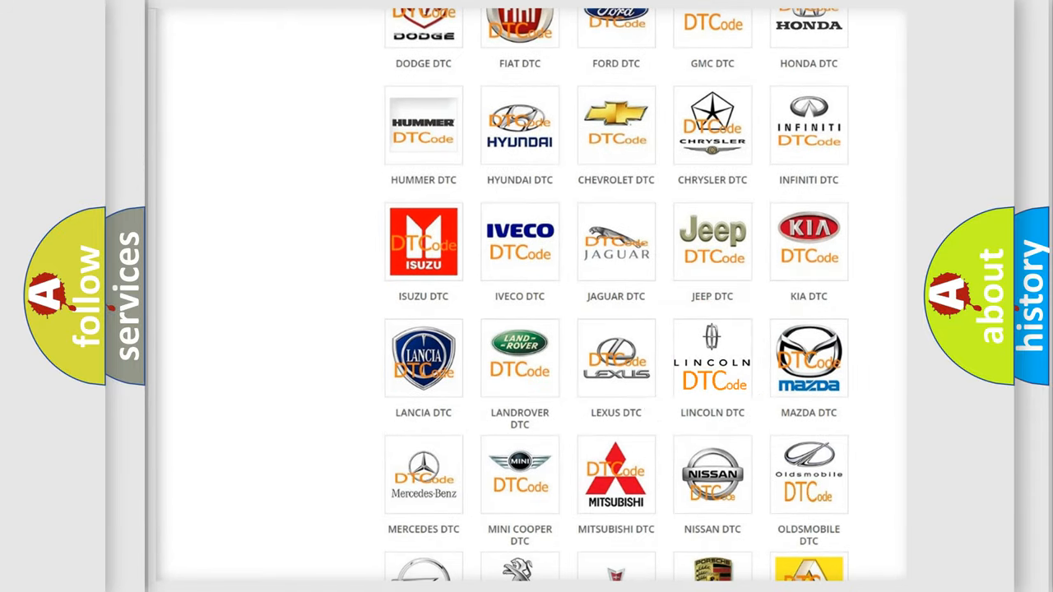
Open the Lincoln DTC page from the brand grid and scroll through its fault code list.
left_click(712, 358)
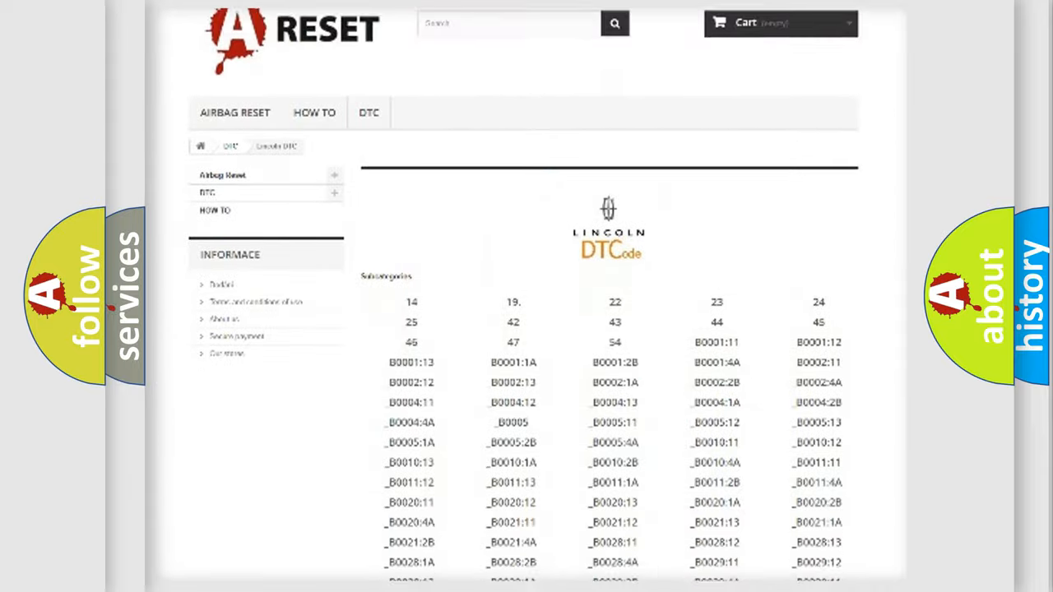
scroll("down", 3)
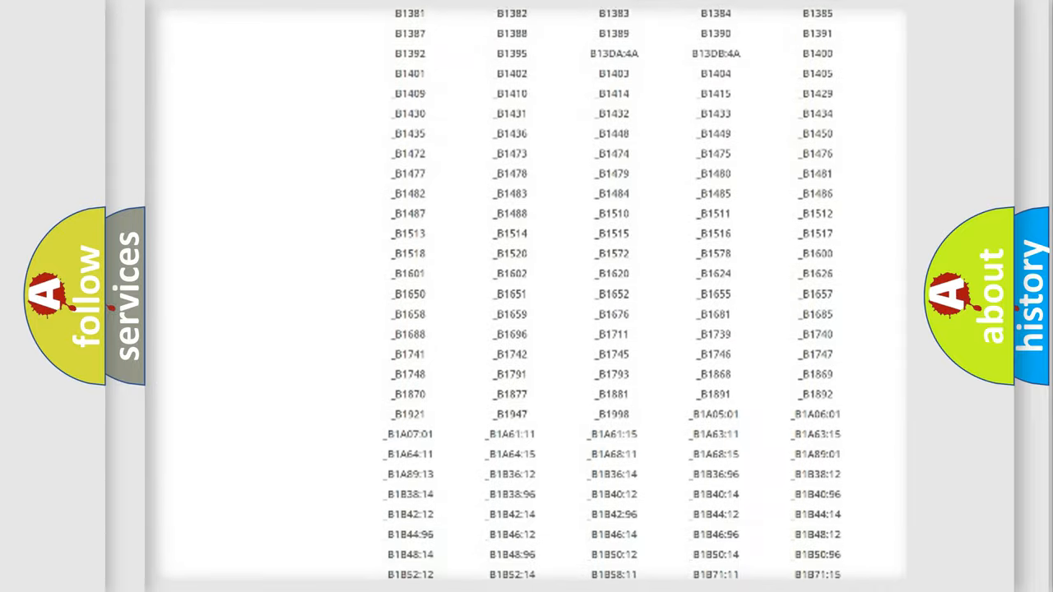